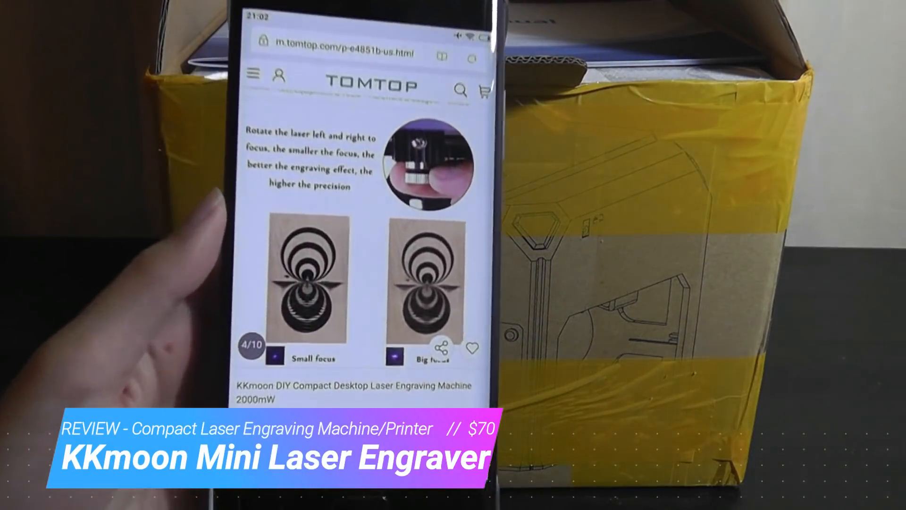
Step: Open the USB drive's WIN folder, launch the driver installer, then close its setup window
{"action": "scroll", "scroll_direction": "down", "scroll_amount": 3}
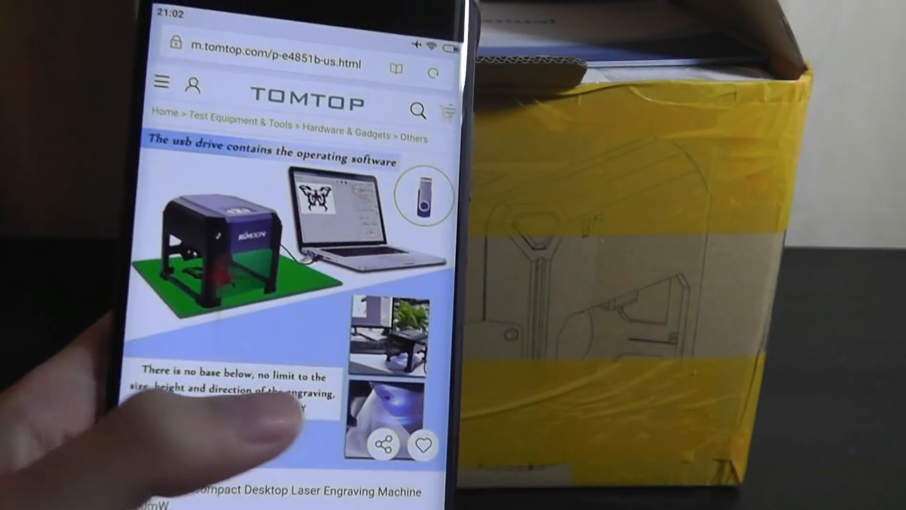
{"action": "scroll", "scroll_direction": "down", "scroll_amount": 3}
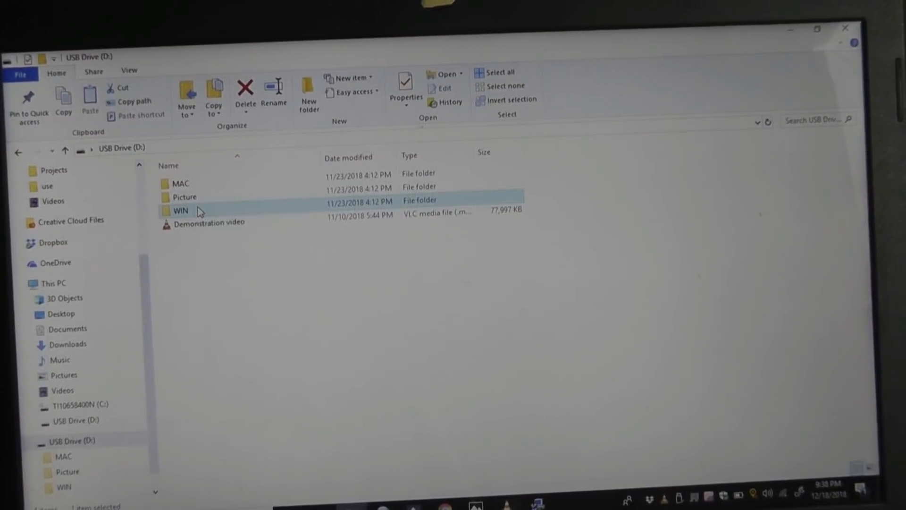
{"action": "double_click", "coordinate": [181, 209]}
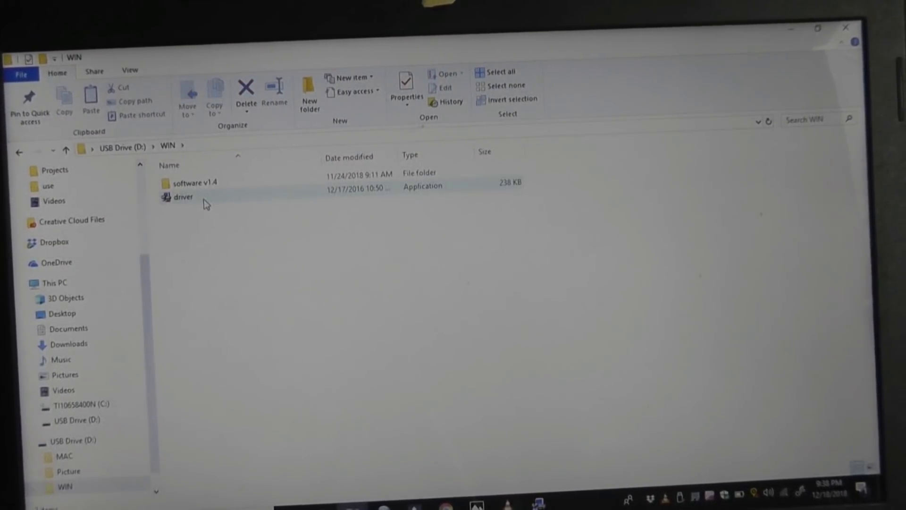
{"action": "double_click", "coordinate": [183, 196]}
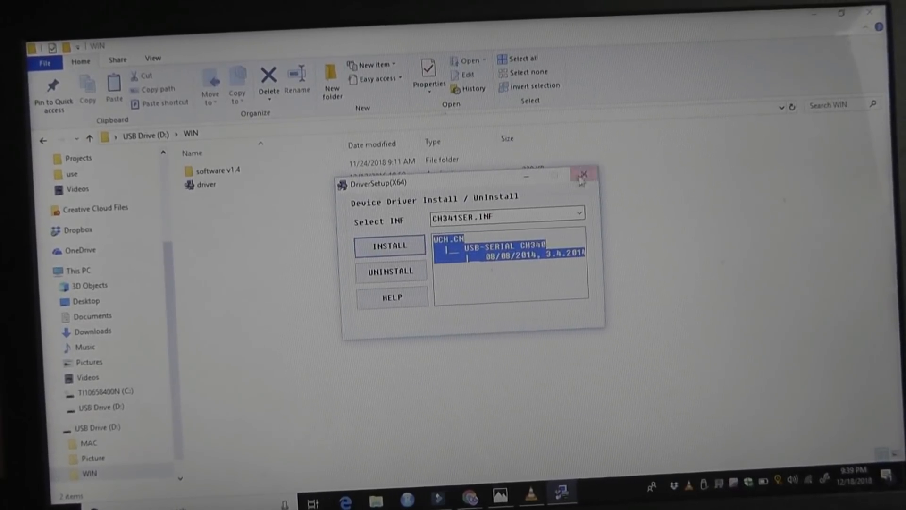
{"action": "left_click", "coordinate": [584, 175]}
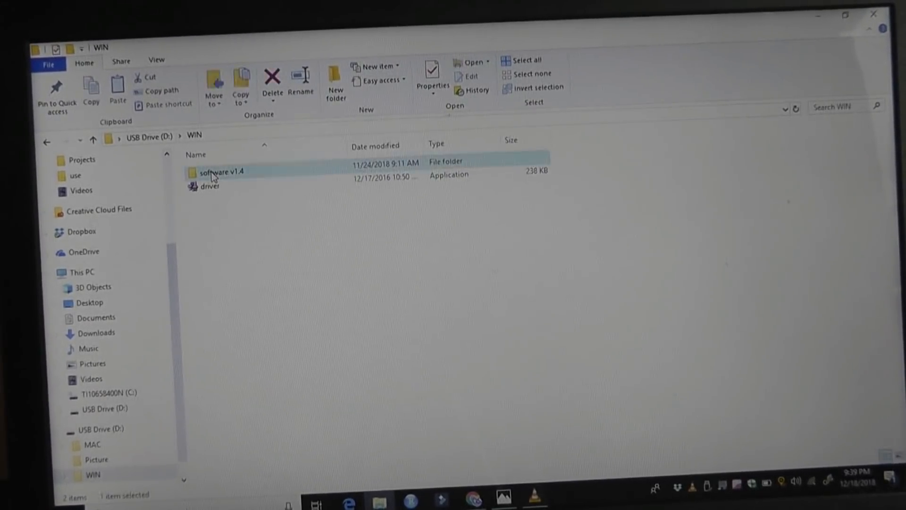
Step: Launch the Laser engraving application from the software v1.4 folder, then open the Picture folder
{"action": "double_click", "coordinate": [221, 172]}
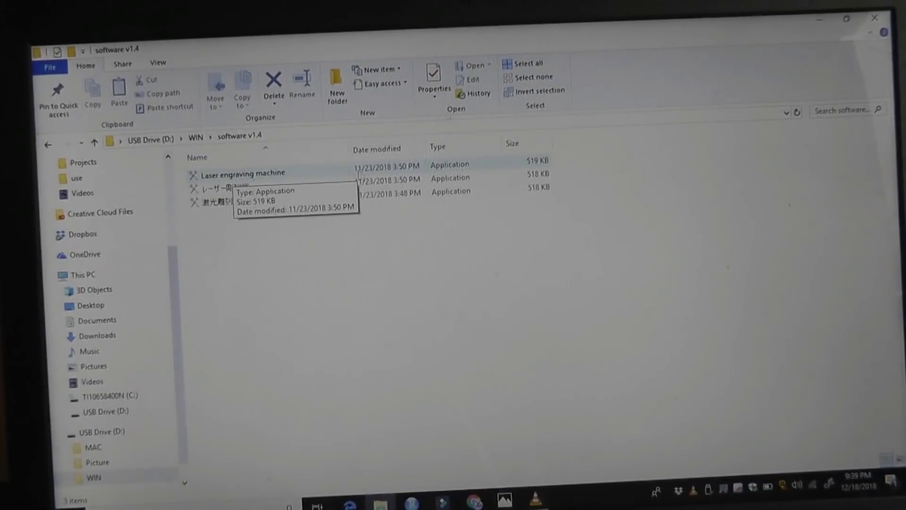
{"action": "double_click", "coordinate": [243, 173]}
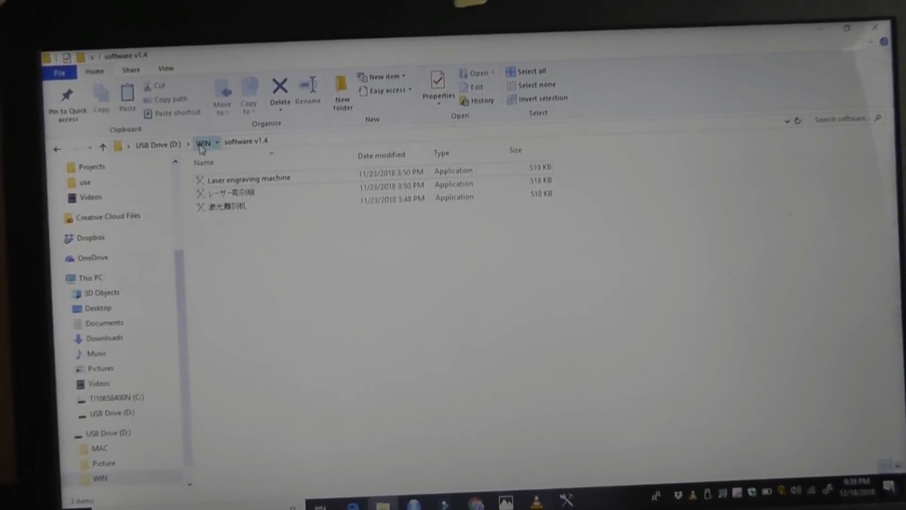
{"action": "left_click", "coordinate": [160, 144]}
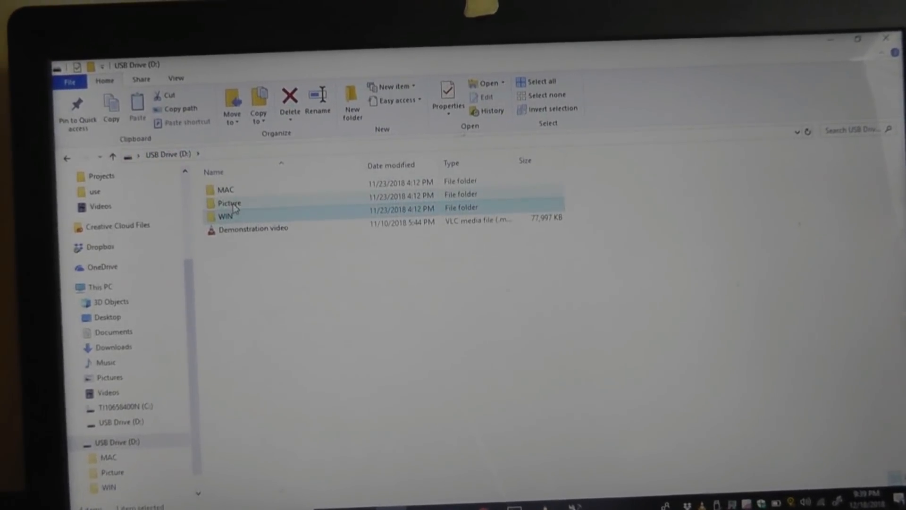
{"action": "double_click", "coordinate": [228, 203]}
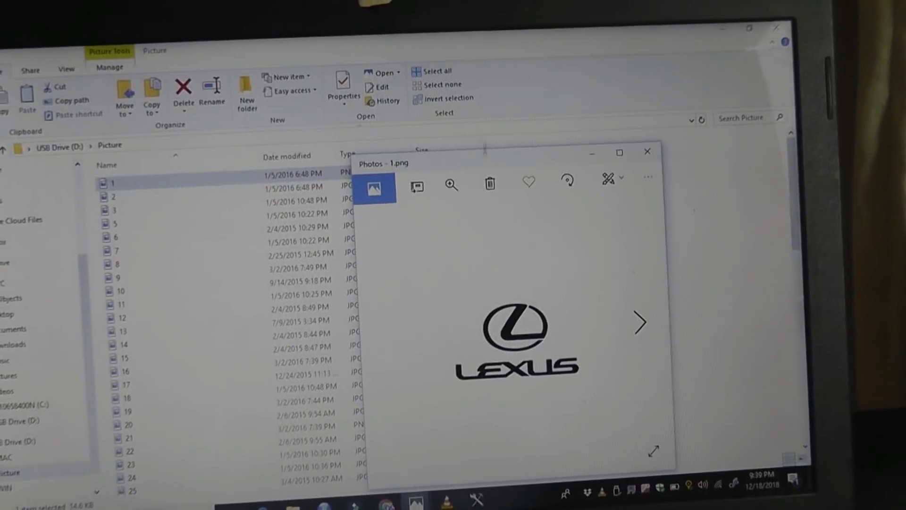
Step: Browse the next sample images in Photos, including the straw-hat character drawing
{"action": "left_click", "coordinate": [619, 152]}
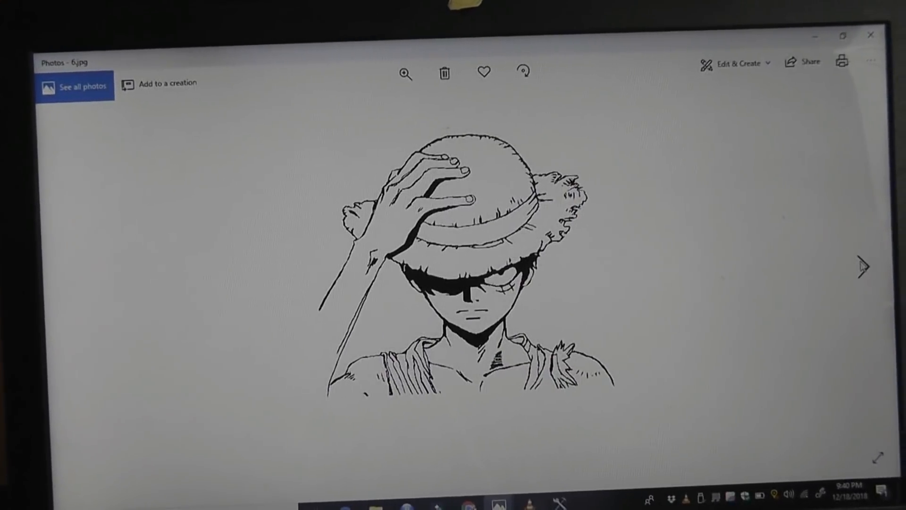
{"action": "left_click", "coordinate": [863, 266]}
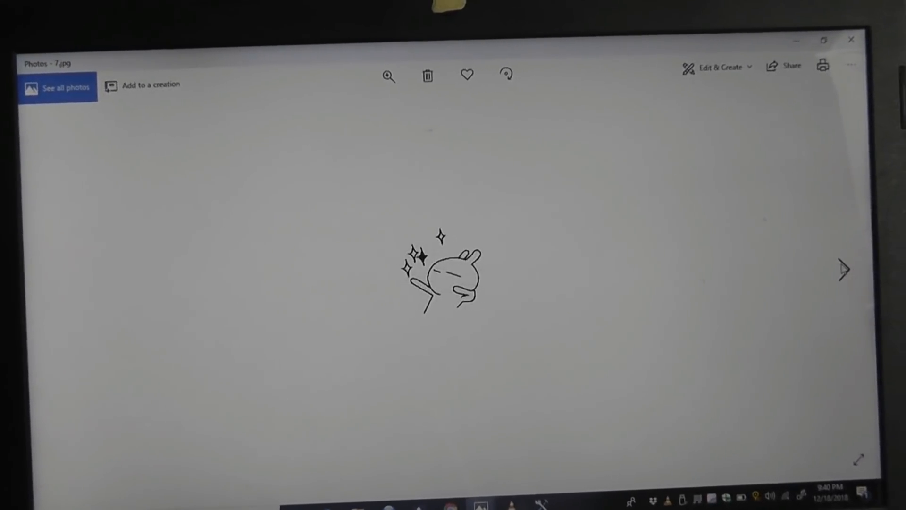
{"action": "left_click", "coordinate": [844, 270]}
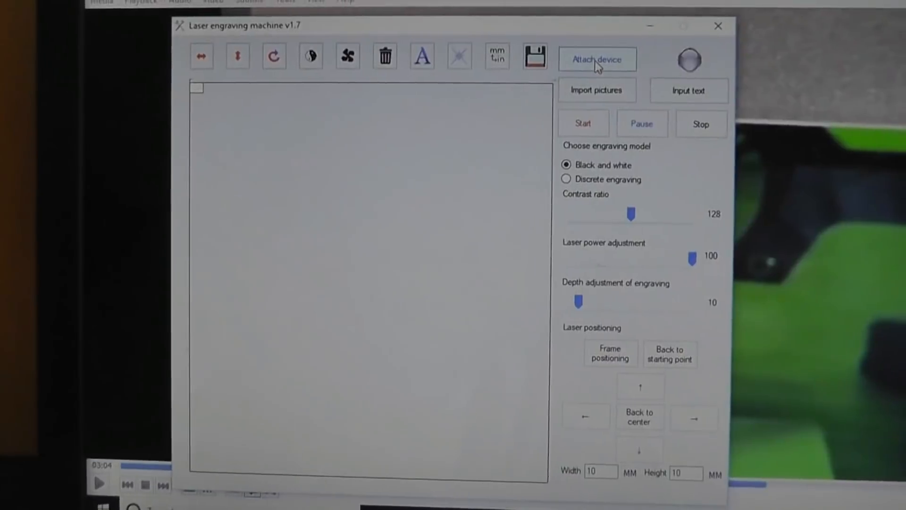
Step: Attach the engraving device to the laser engraving software
{"action": "left_click", "coordinate": [598, 59]}
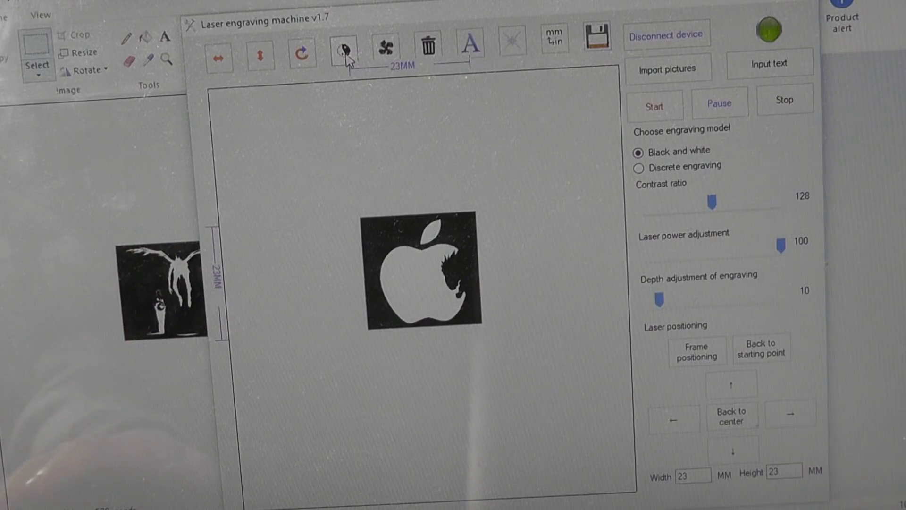
Step: Invert the Apple-logo image to a black apple on a white background
{"action": "left_click", "coordinate": [342, 40]}
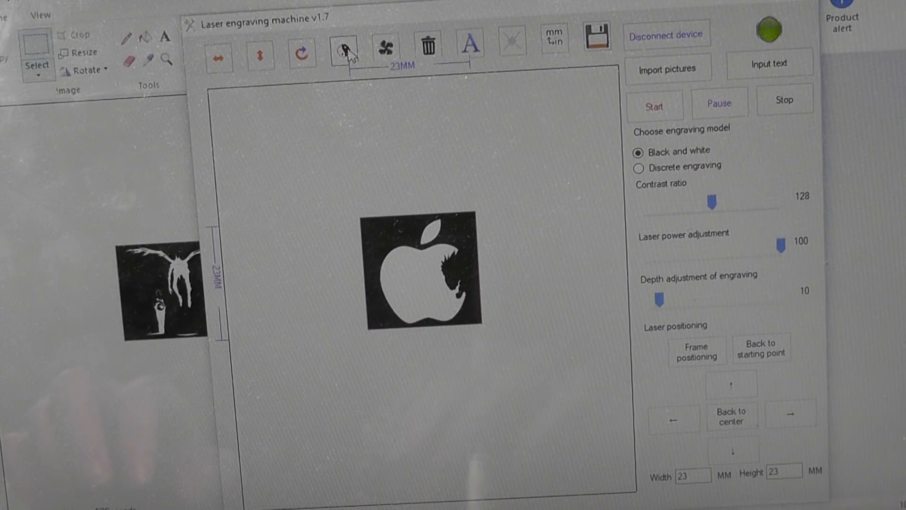
{"action": "left_click", "coordinate": [343, 54]}
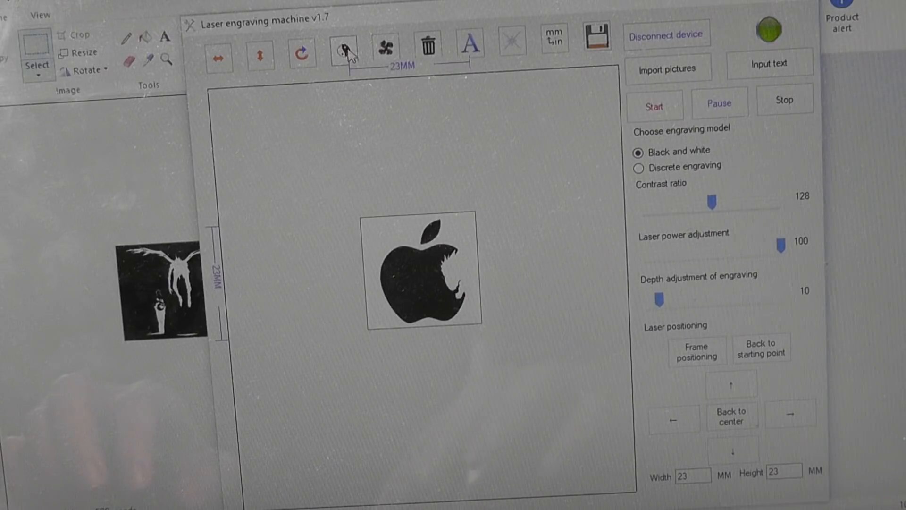